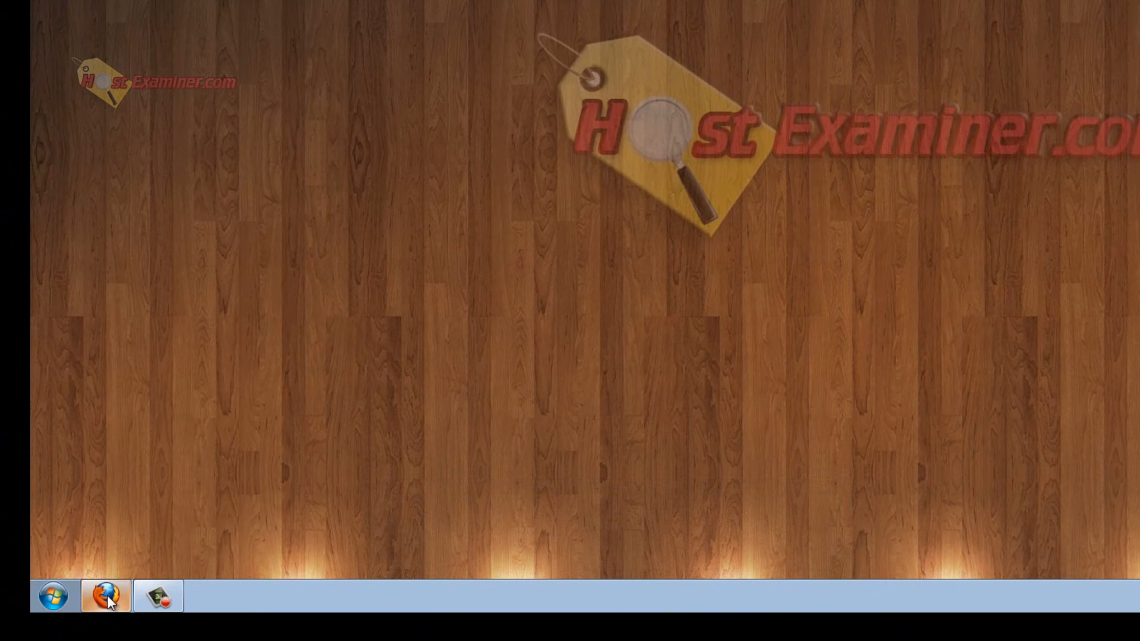
Bring up Firefox showing the WordPress.org Twenty Twelve theme page.
left_click(104, 595)
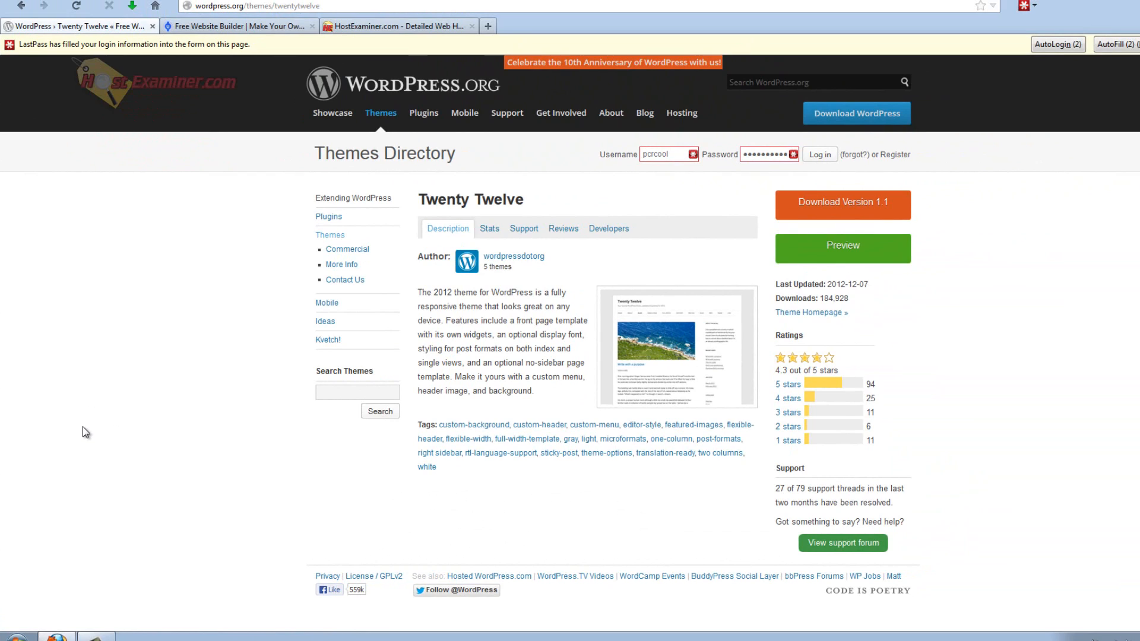
mouse_move(168, 311)
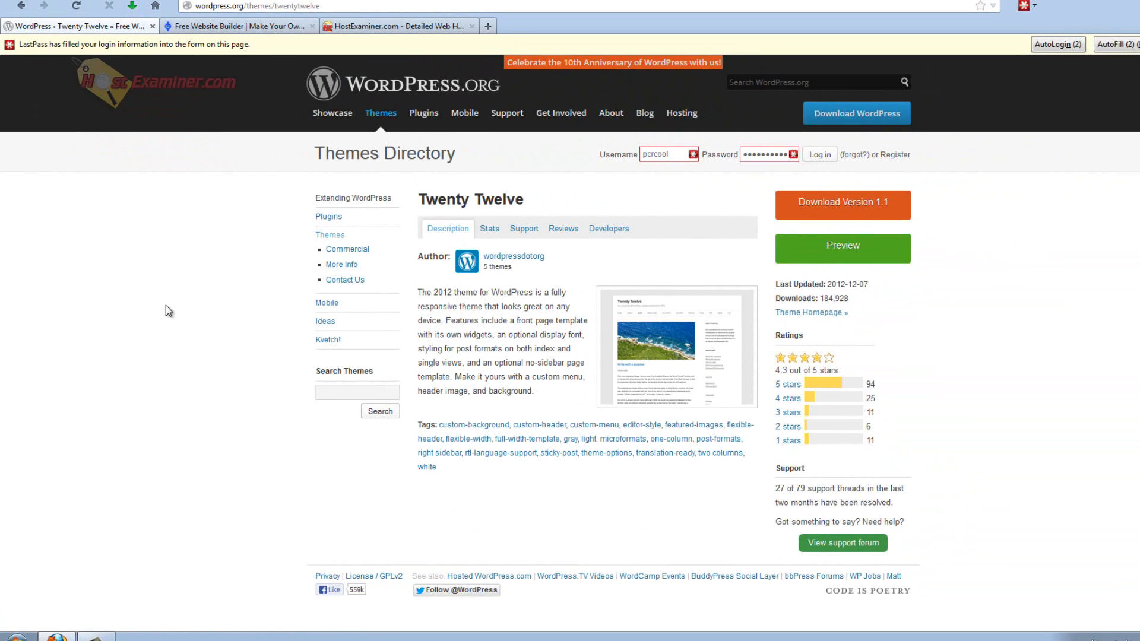
mouse_move(177, 296)
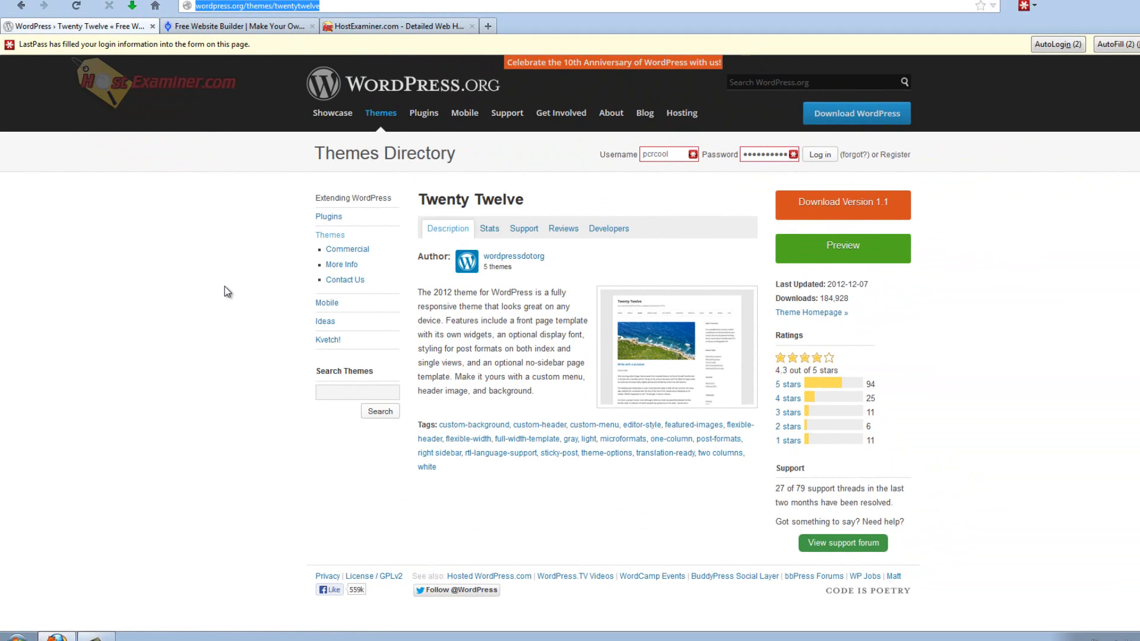
mouse_move(226, 290)
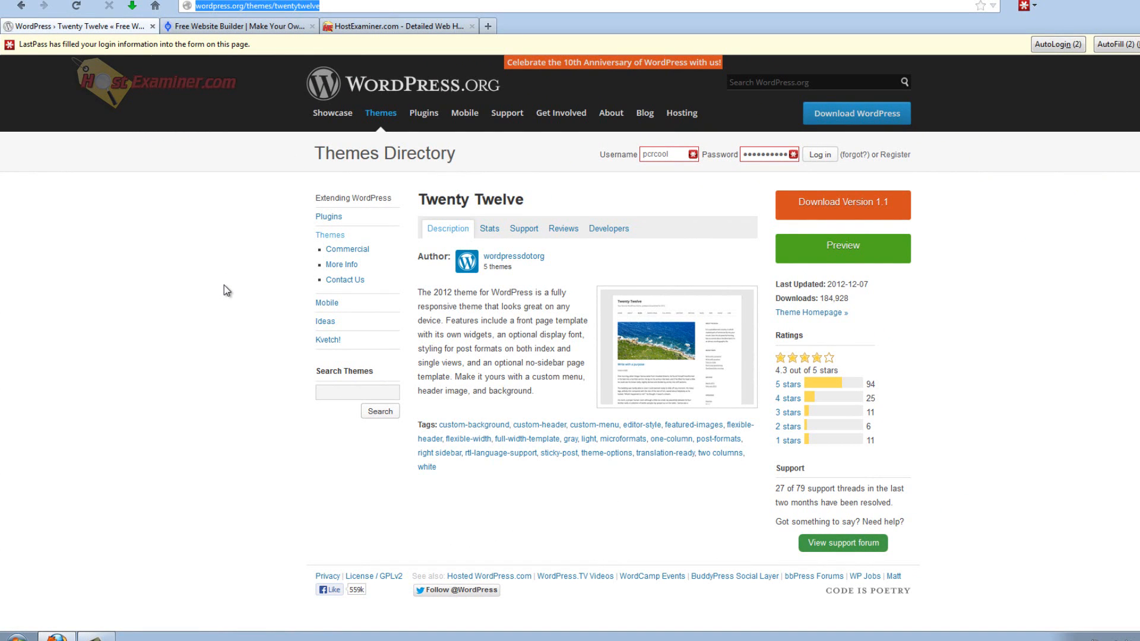
mouse_move(541, 416)
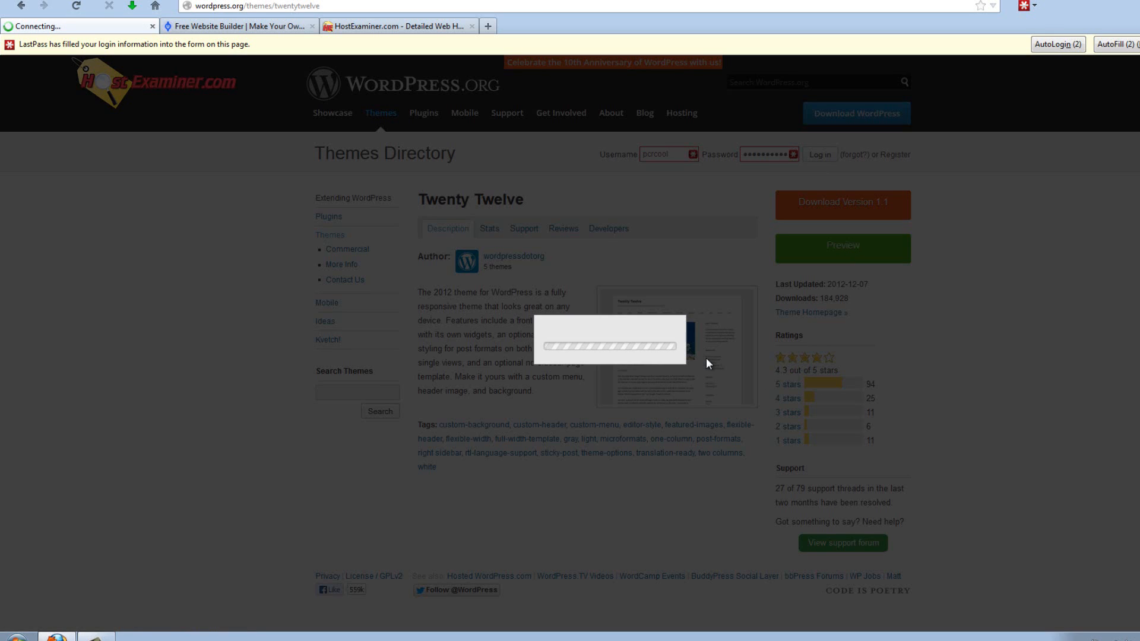
left_click(842, 248)
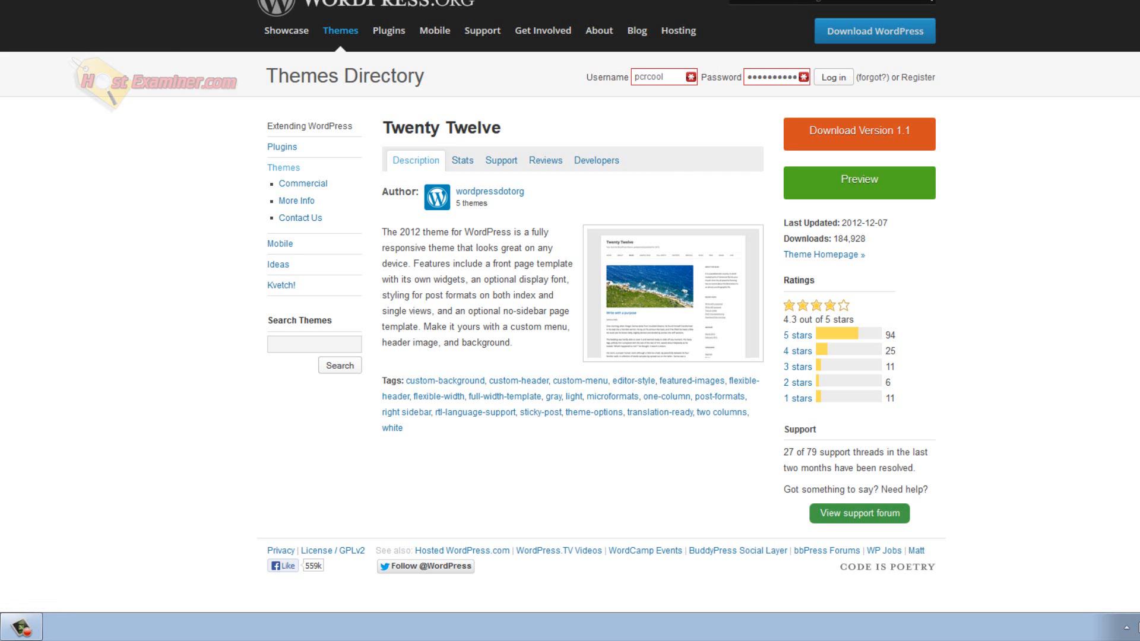
Finish the example address hostexaminer.ucoz.com in the uCoz tab, then return to the HostExaminer comparison.
left_click(240, 66)
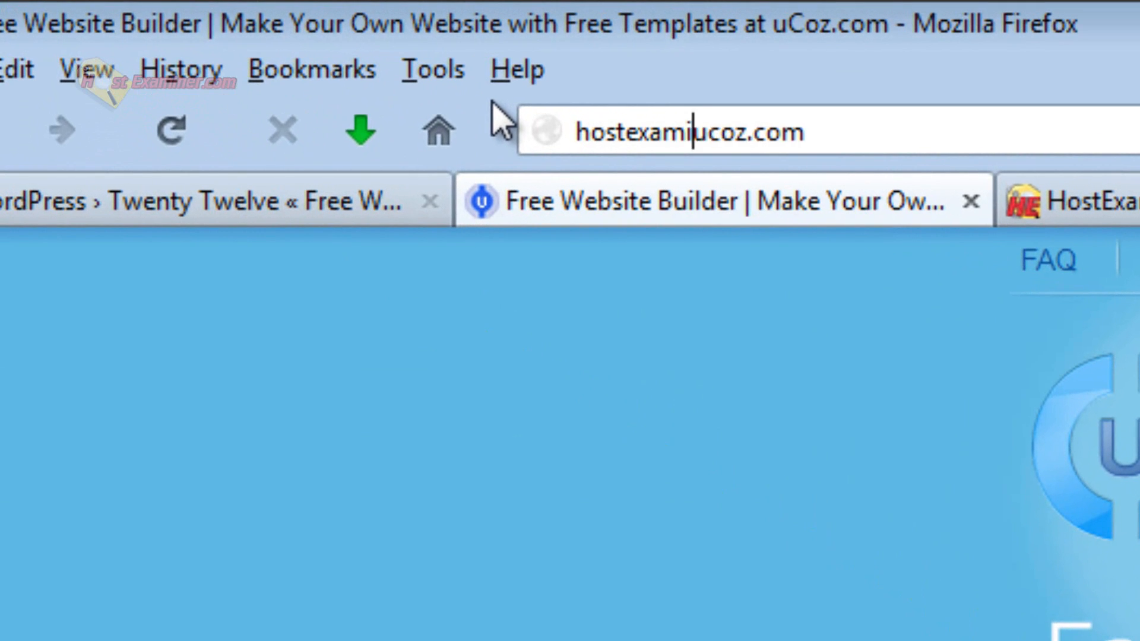
type("ner.")
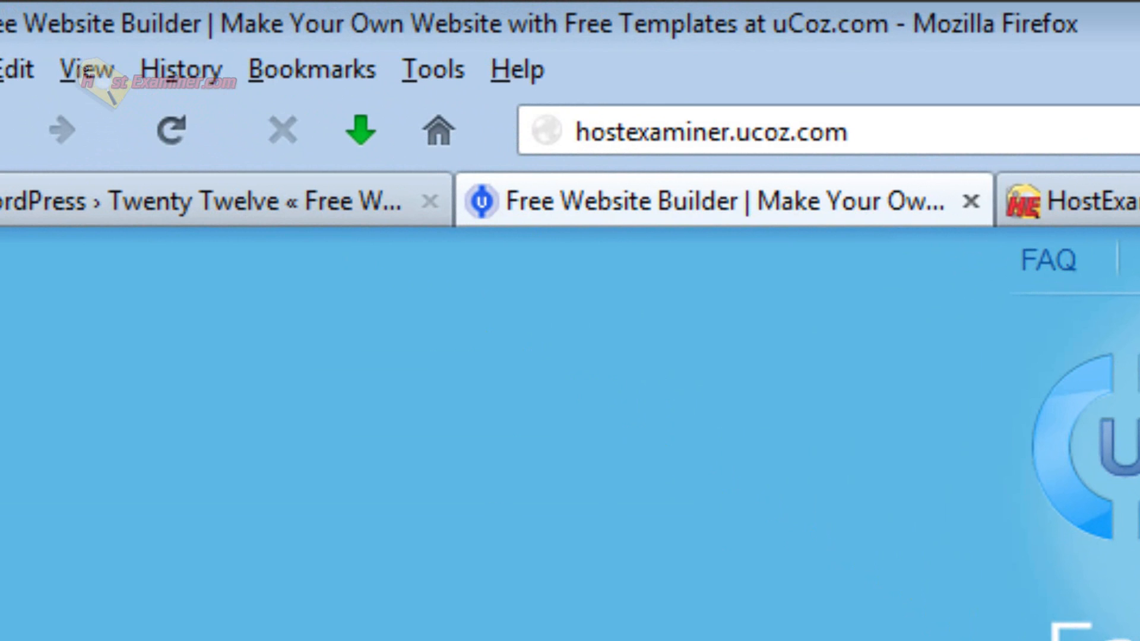
left_click(734, 132)
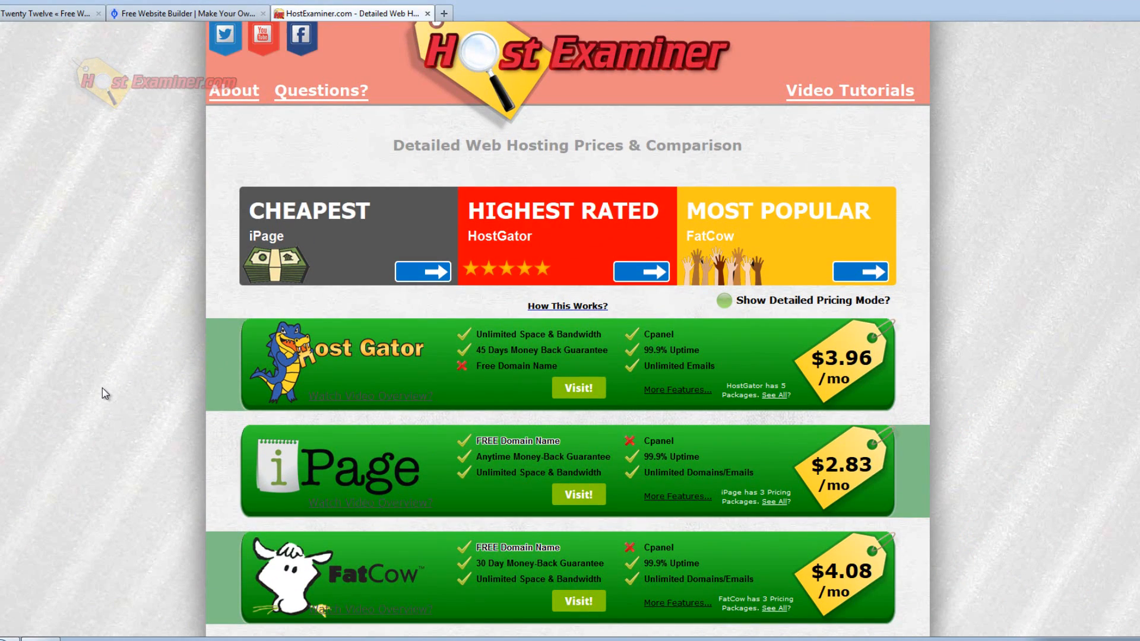
mouse_move(145, 363)
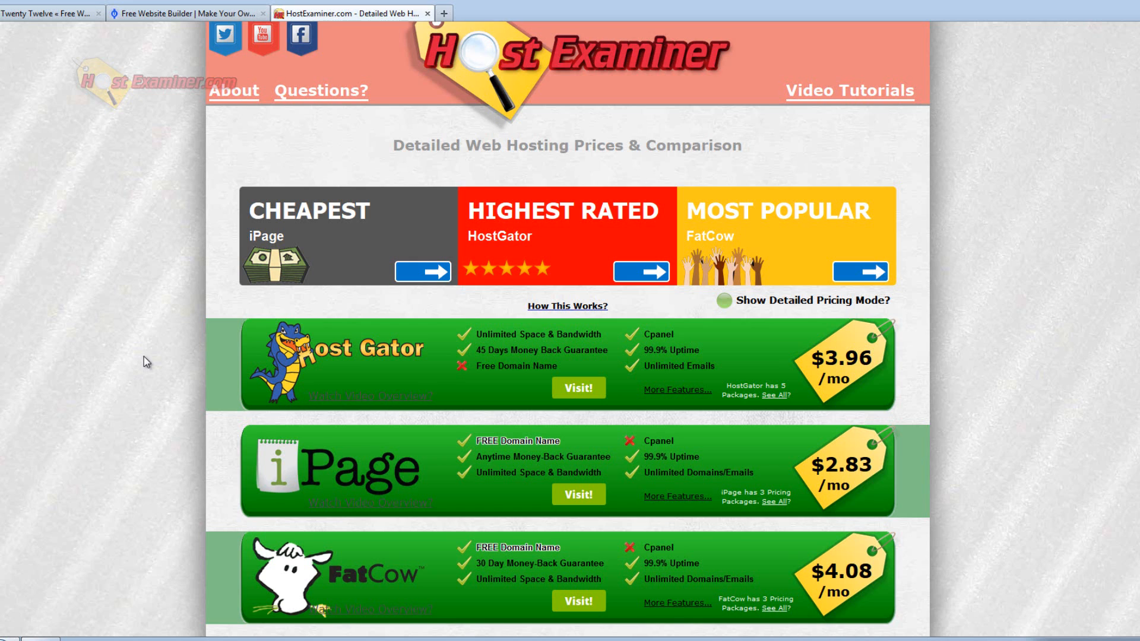
scroll("down", 3)
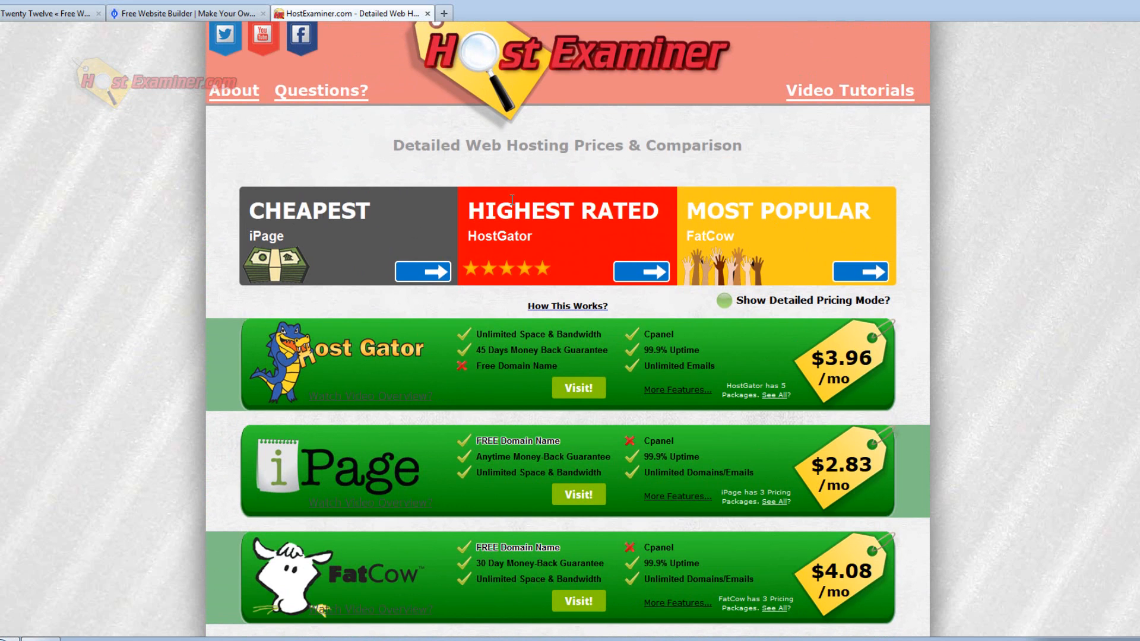
scroll("down", 3)
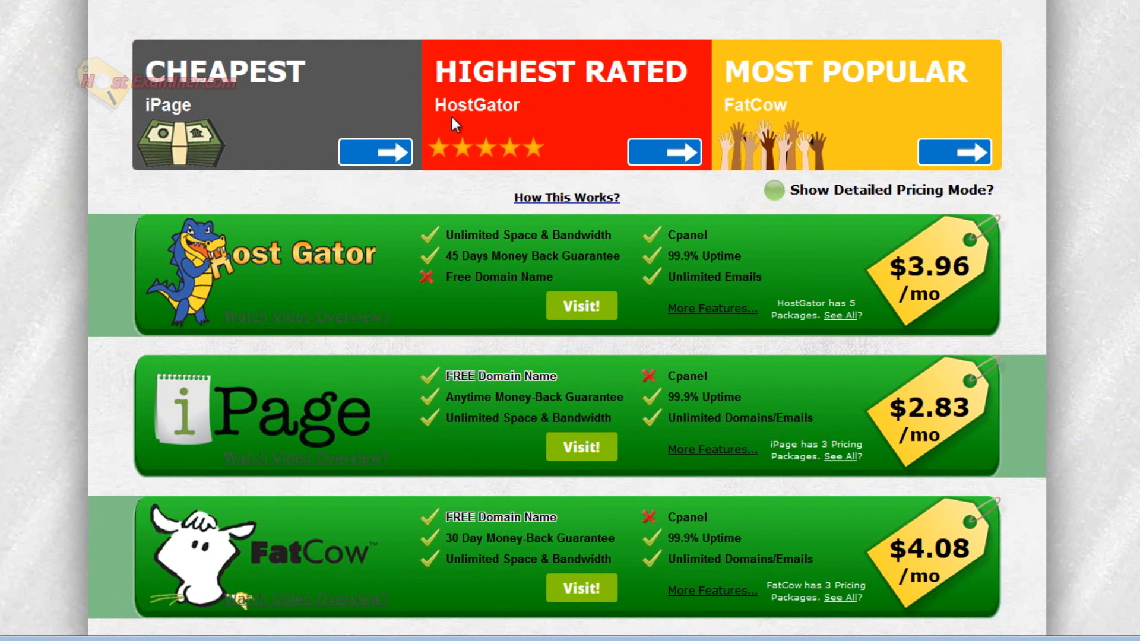
double_click(477, 104)
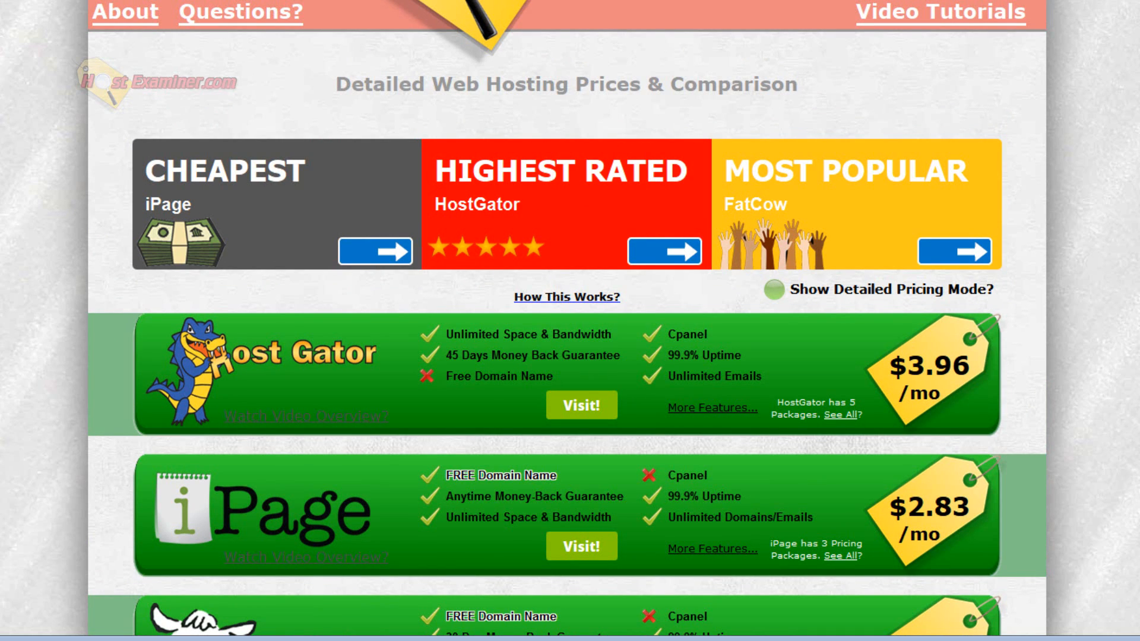
scroll("down", 3)
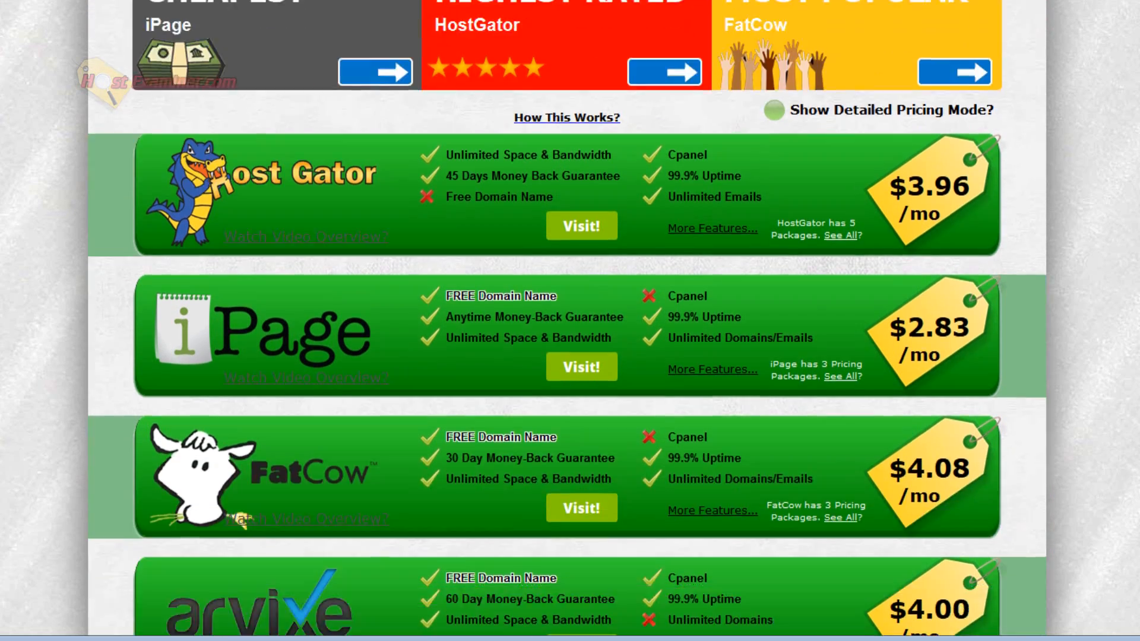
scroll("up", 3)
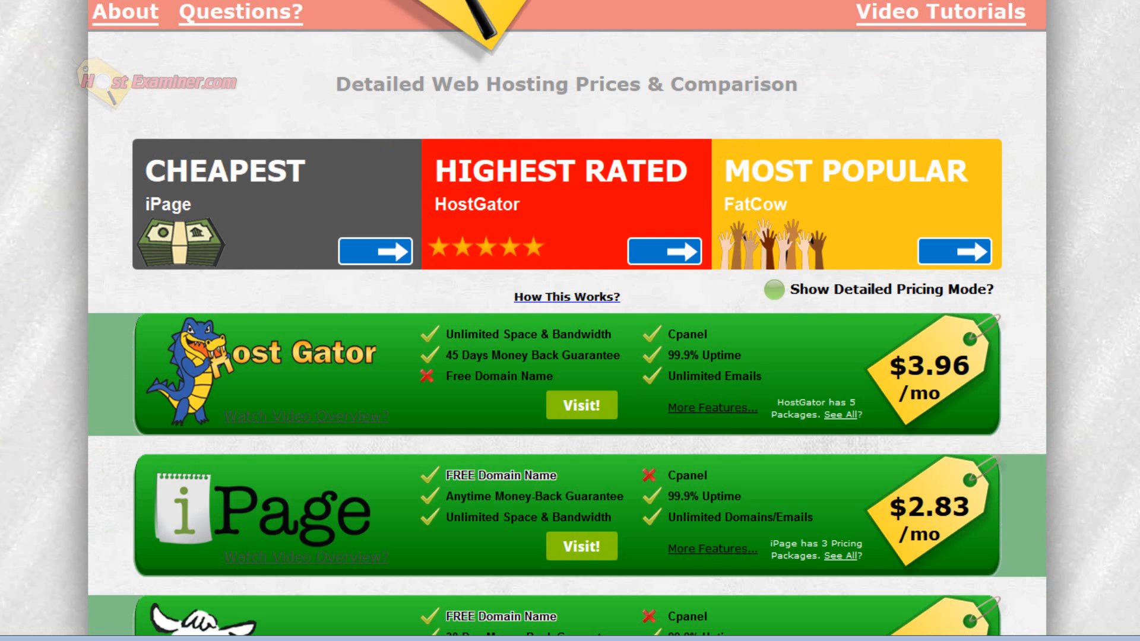
scroll("down", 3)
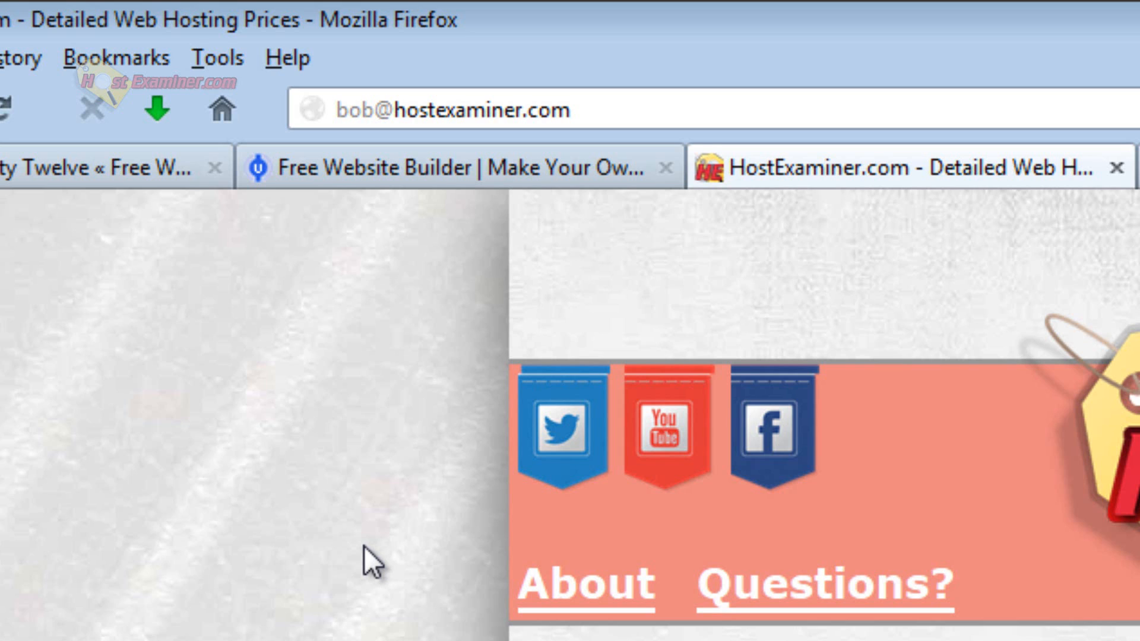
scroll("down", 3)
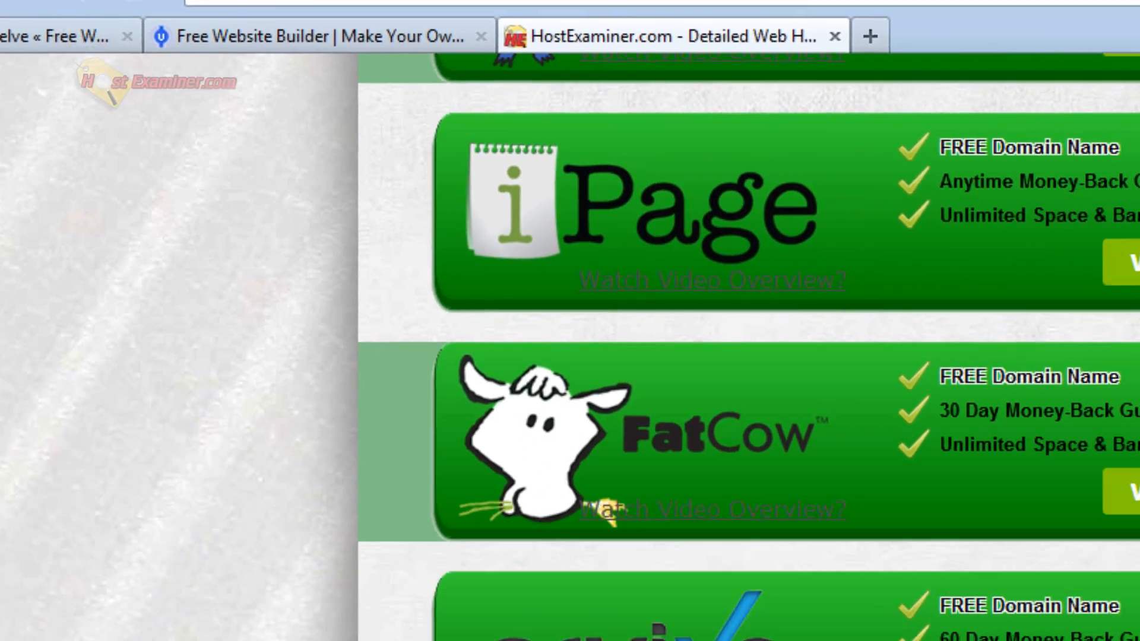
scroll("down", 3)
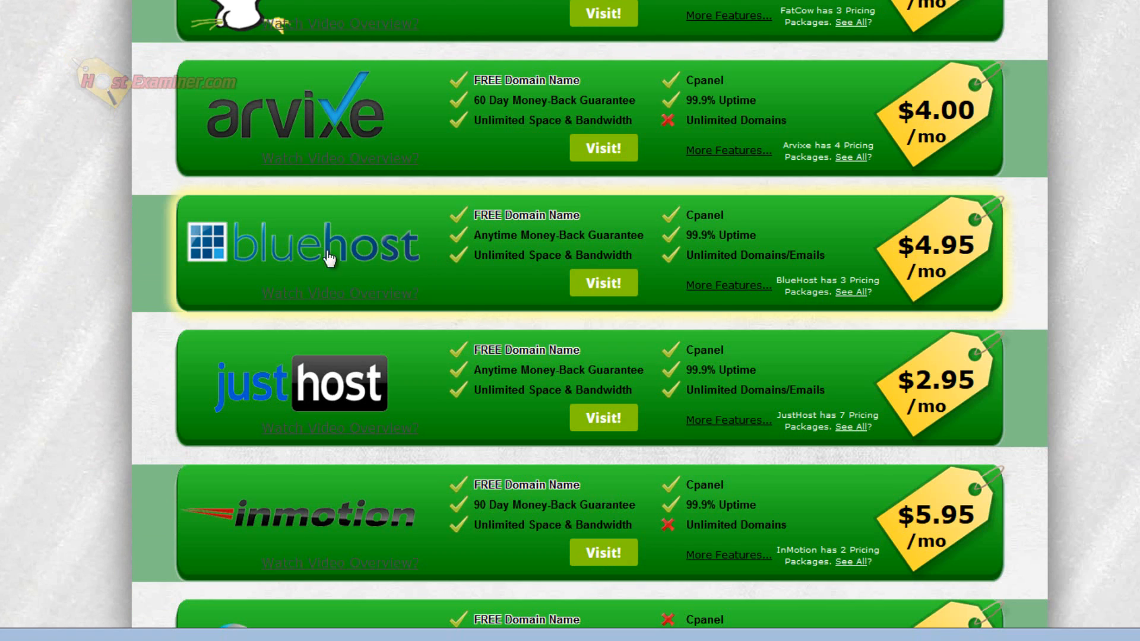
mouse_move(247, 264)
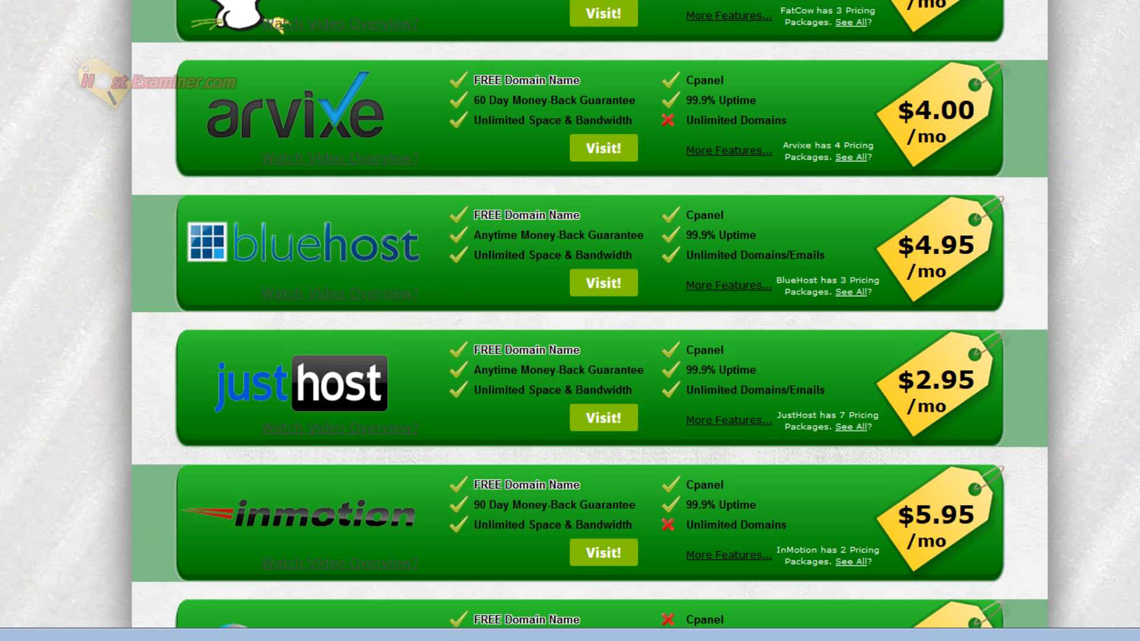
scroll("down", 3)
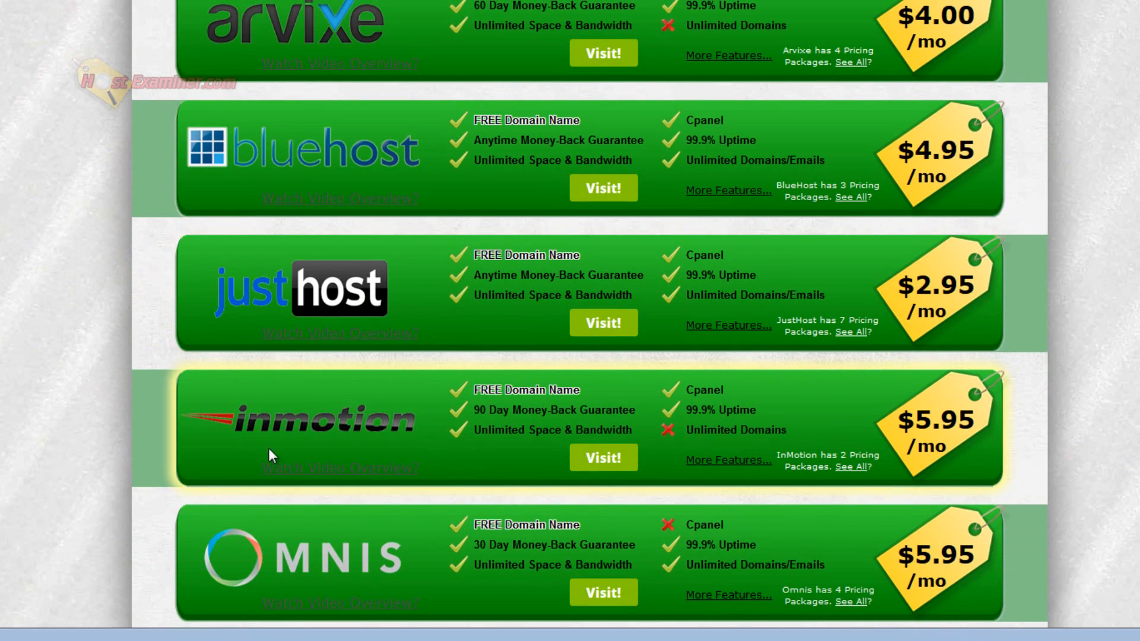
scroll("down", 3)
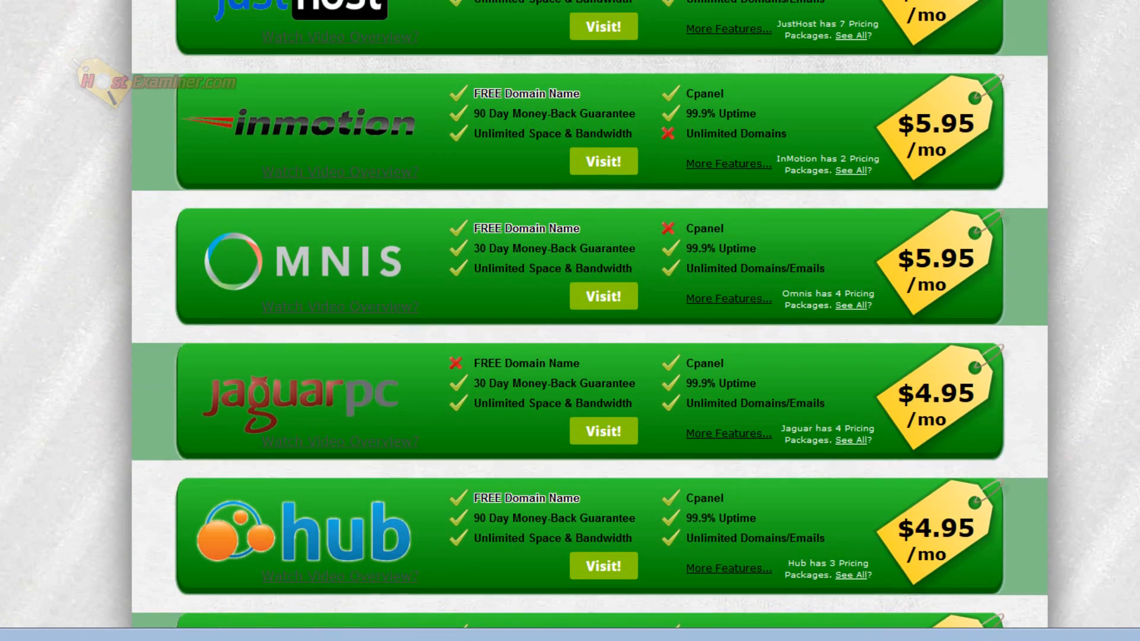
scroll("down", 3)
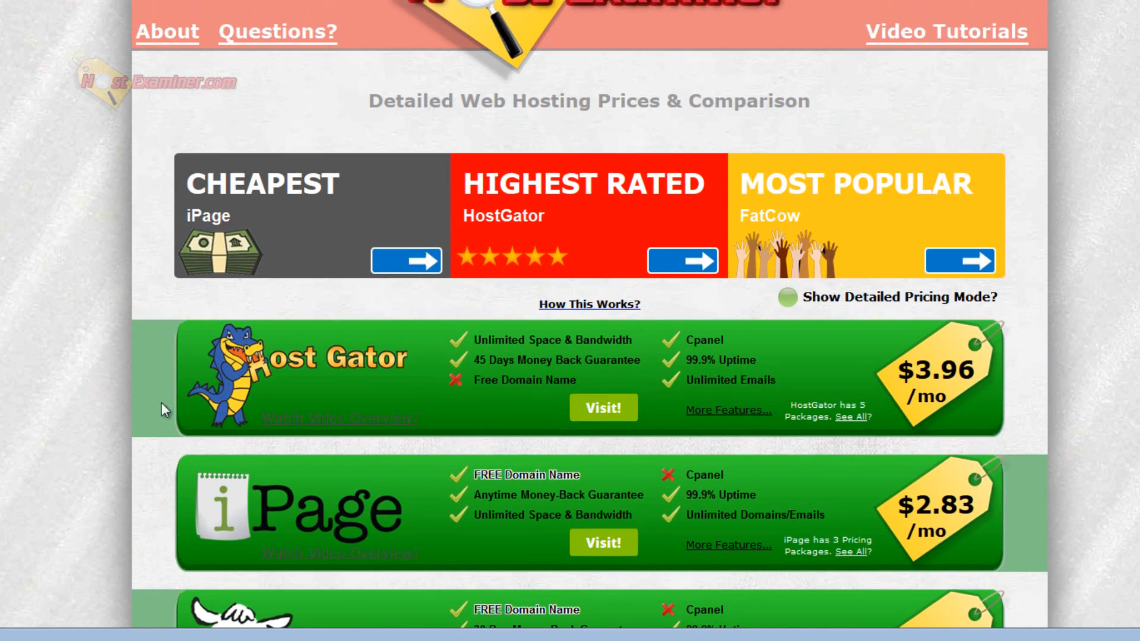
scroll("down", 3)
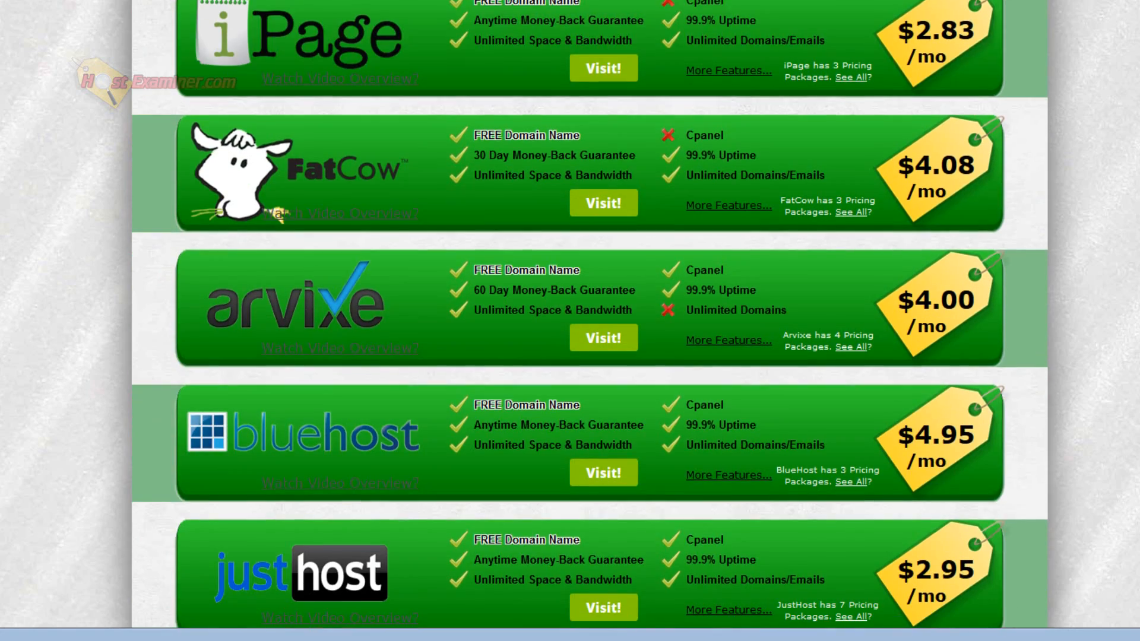
scroll("down", 3)
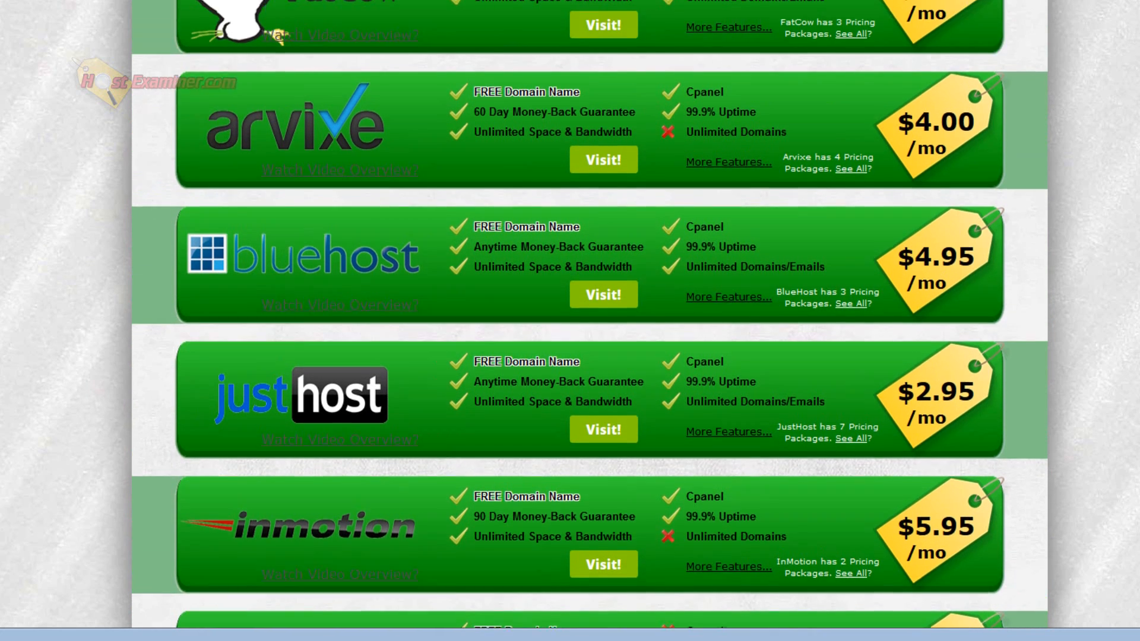
scroll("down", 3)
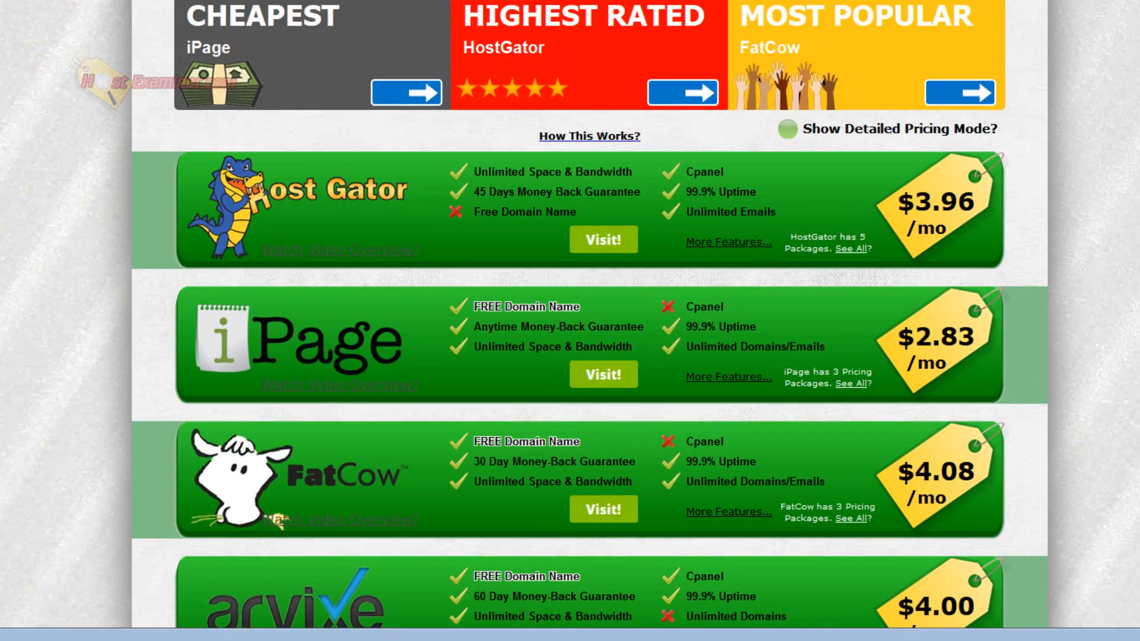
Scroll the host list down to HostMonster at the bottom and back to the top.
scroll("down", 3)
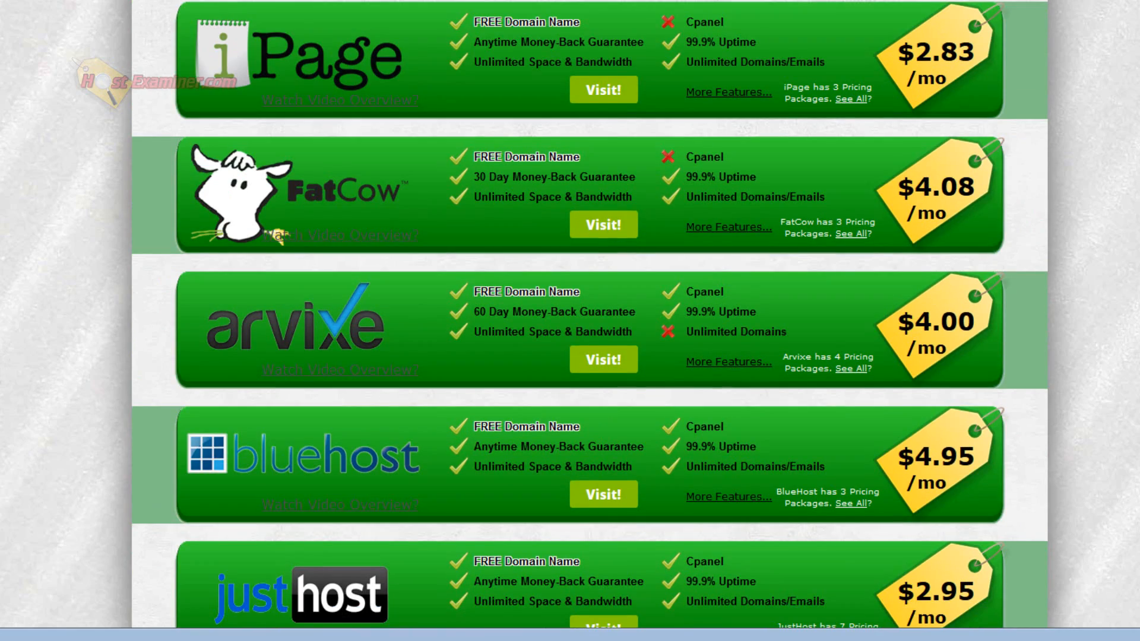
scroll("down", 3)
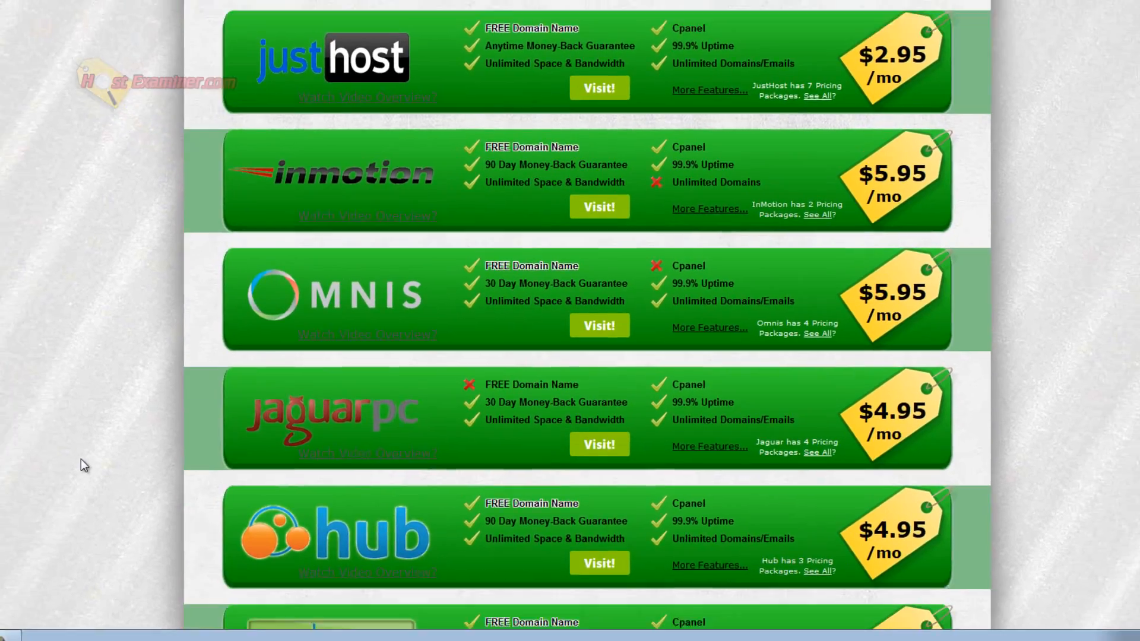
scroll("down", 3)
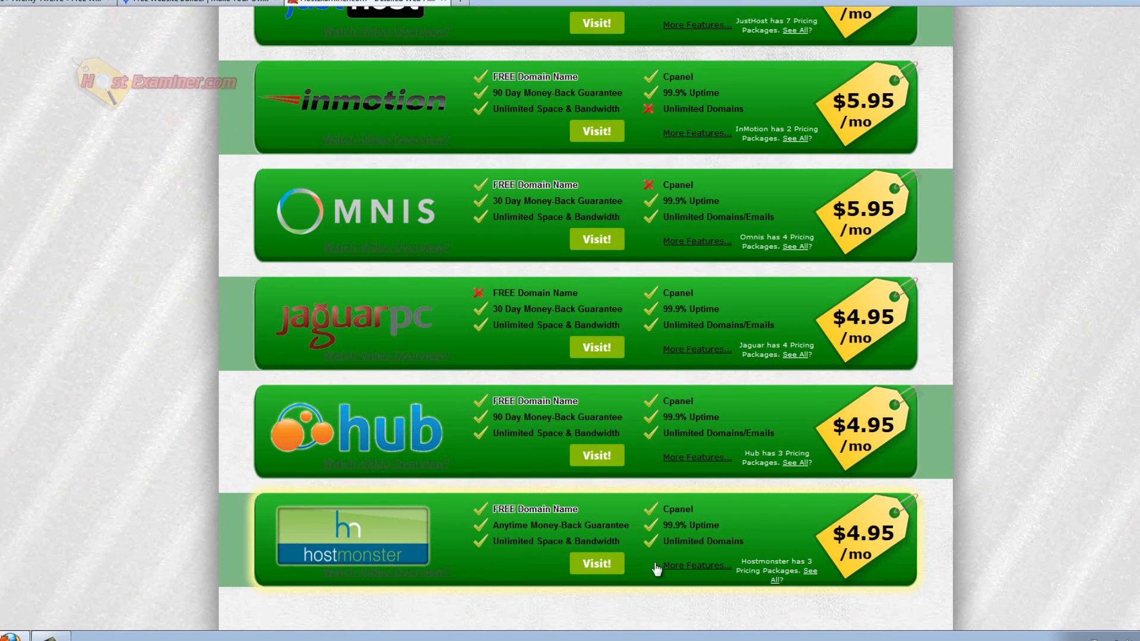
scroll("up", 3)
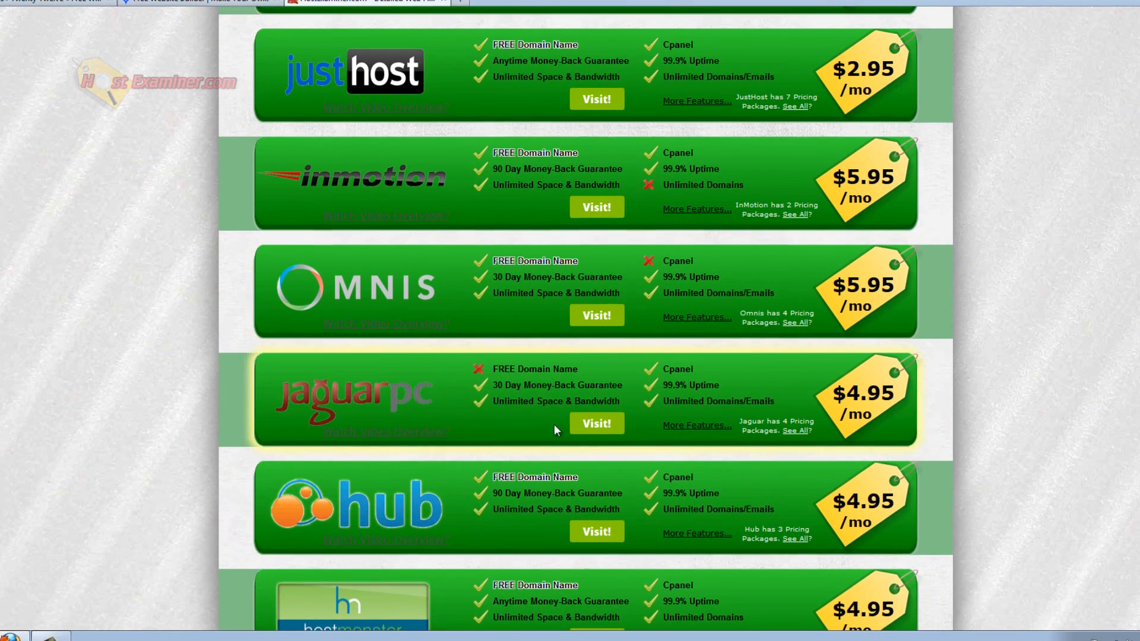
scroll("up", 3)
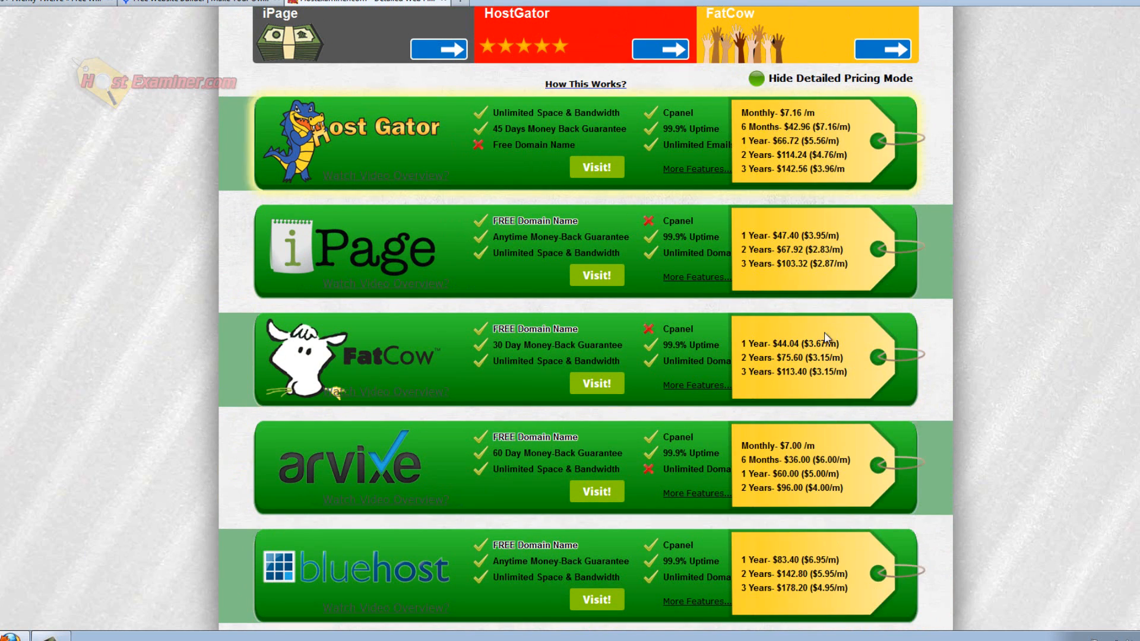
scroll("down", 3)
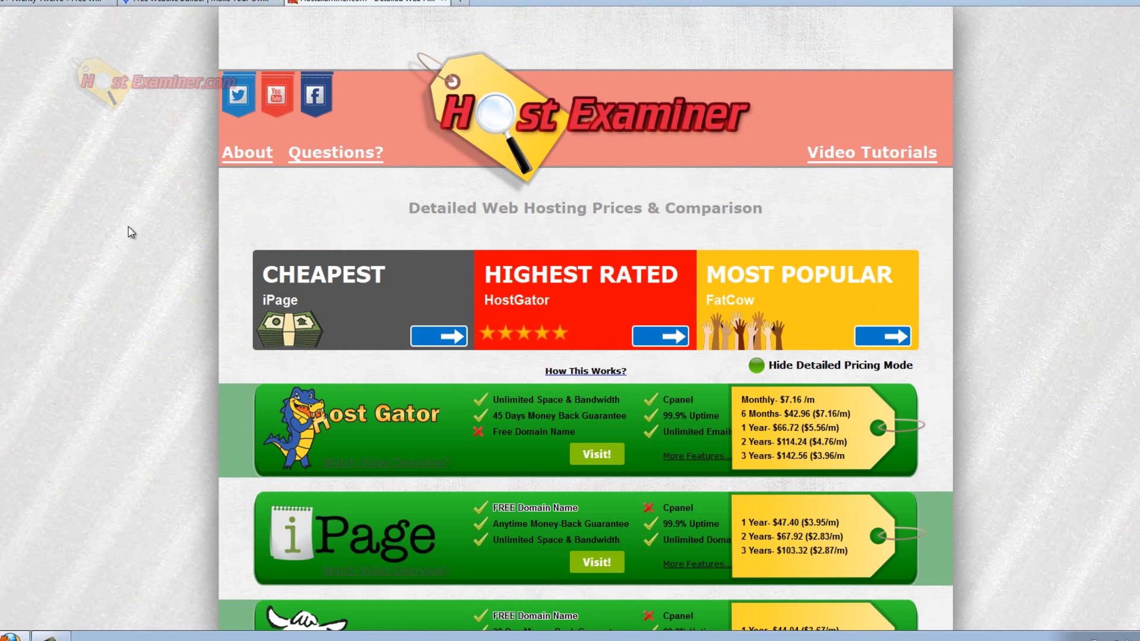
mouse_move(531, 316)
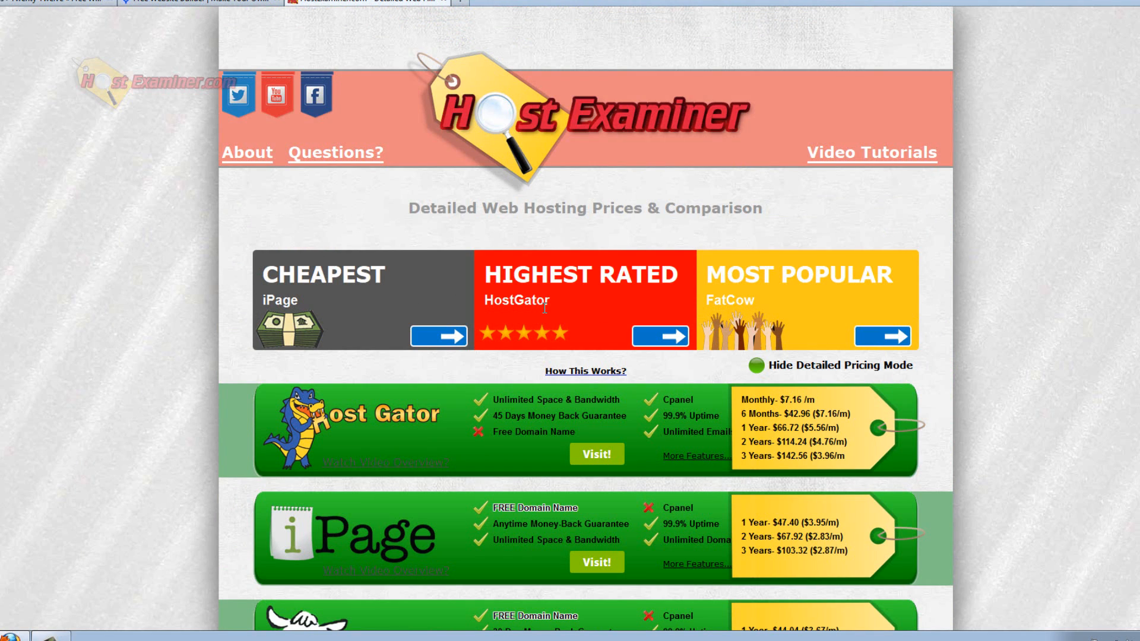
left_click(872, 153)
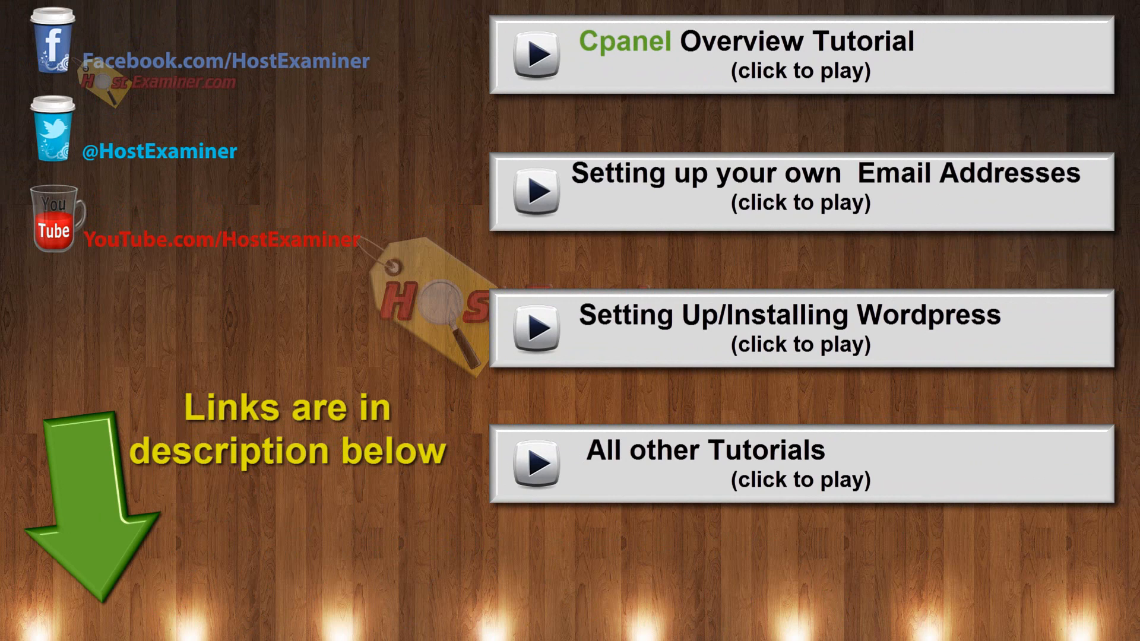